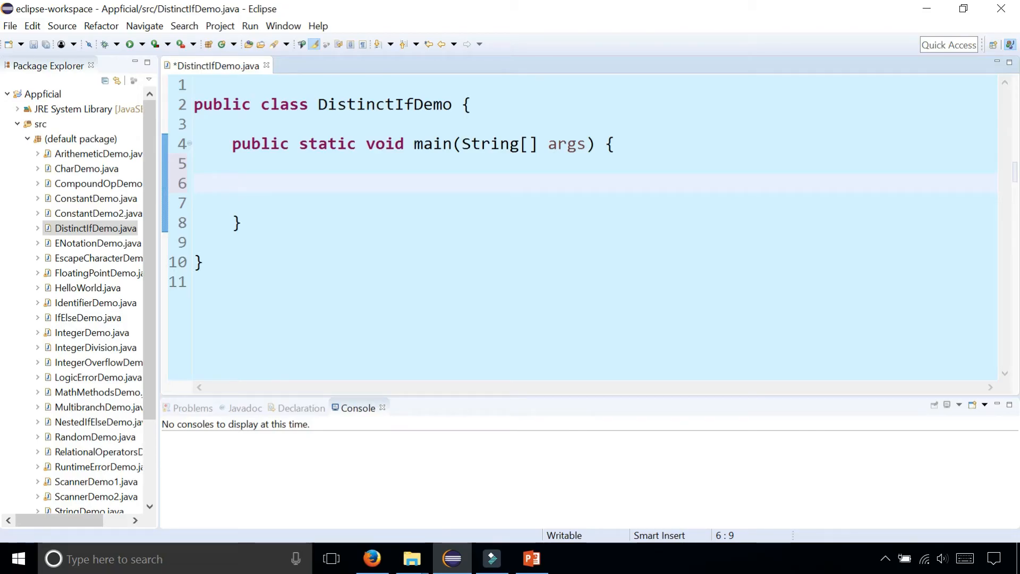
Declare 'int temperature = 75;' and 'boolean isRaining = true;' on separate lines in main.
text(int temperatu)
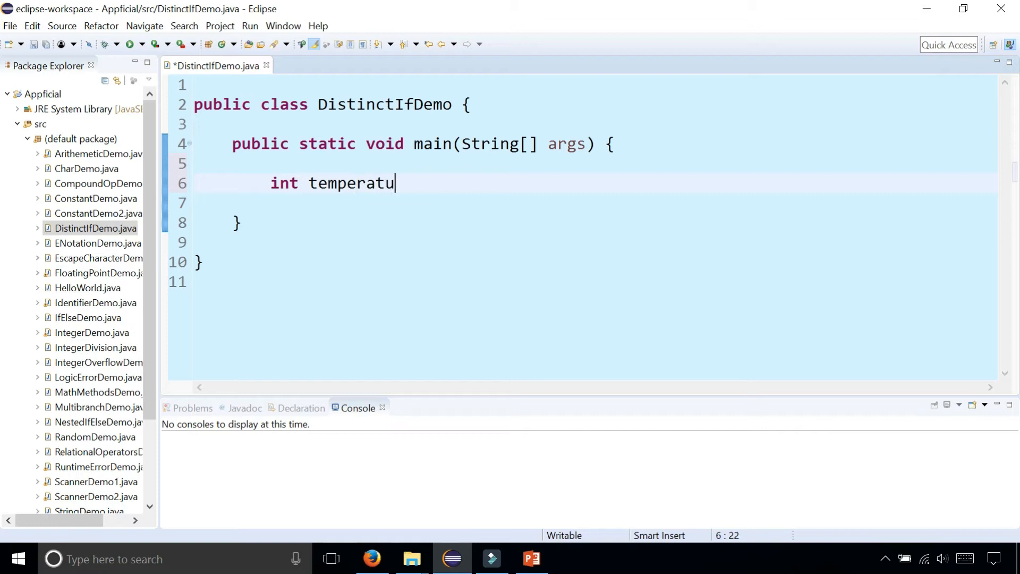
text(re = 75;)
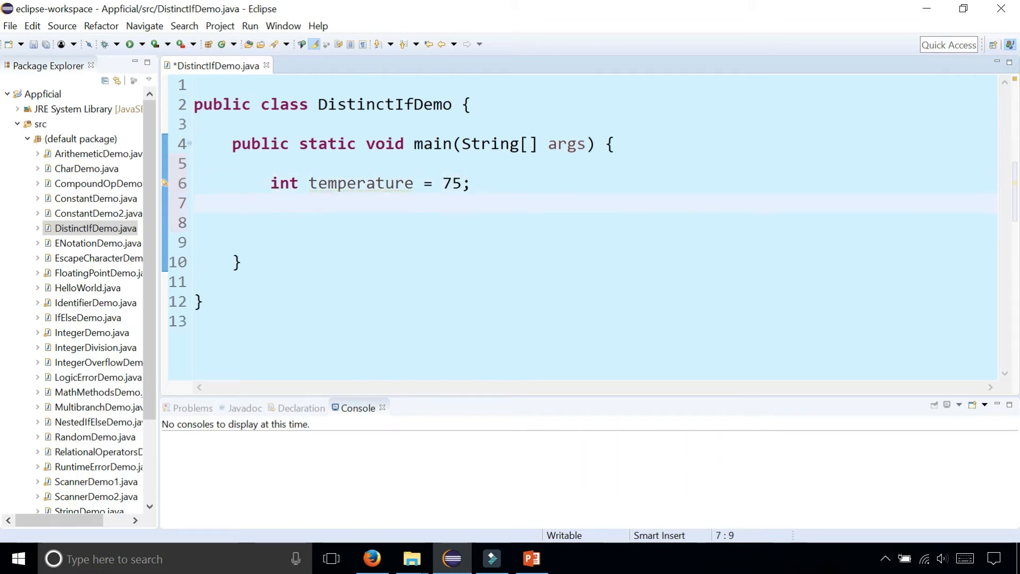
text(boolean is)
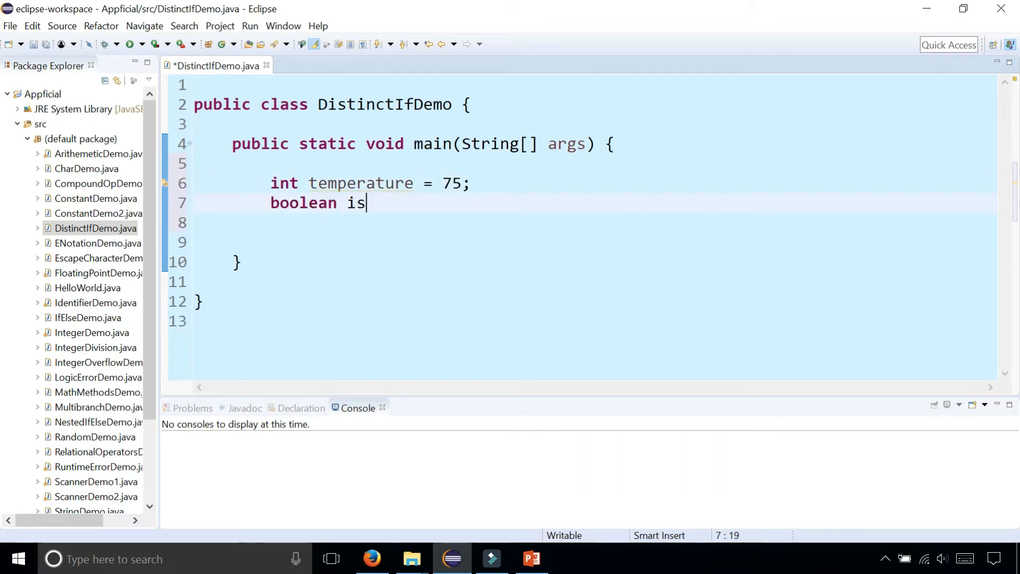
text(Raining = t)
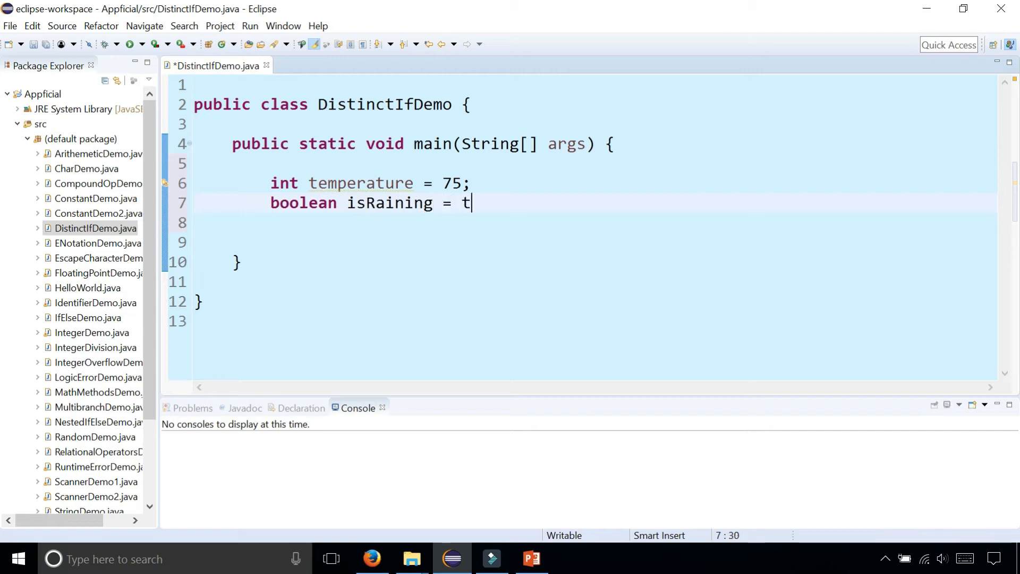
text(rue;)
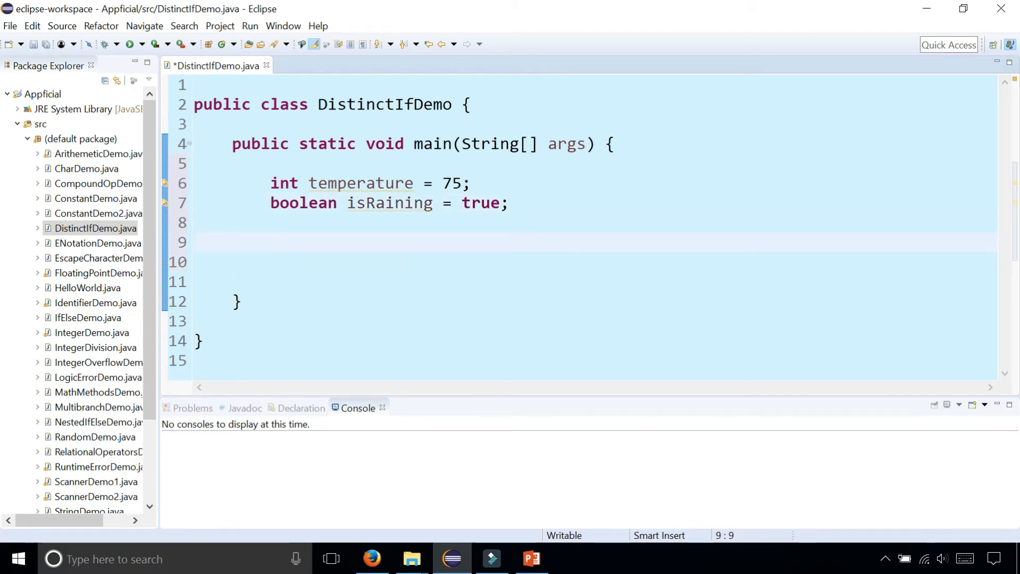
Write 'if (temperature > 60)' with a println of "It's nice outside" below the declarations.
text(if ()
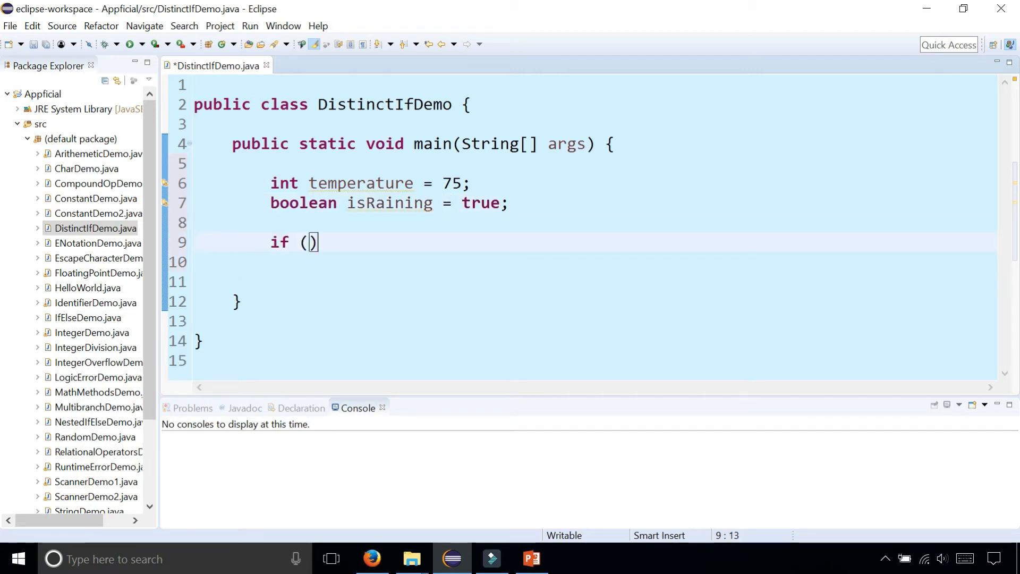
text(temperature)
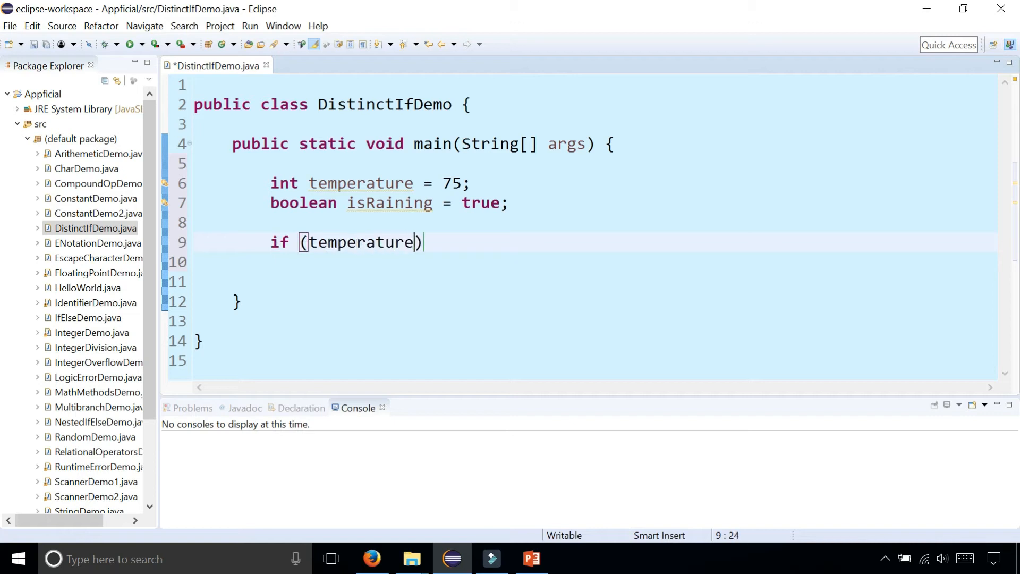
text(> 6)
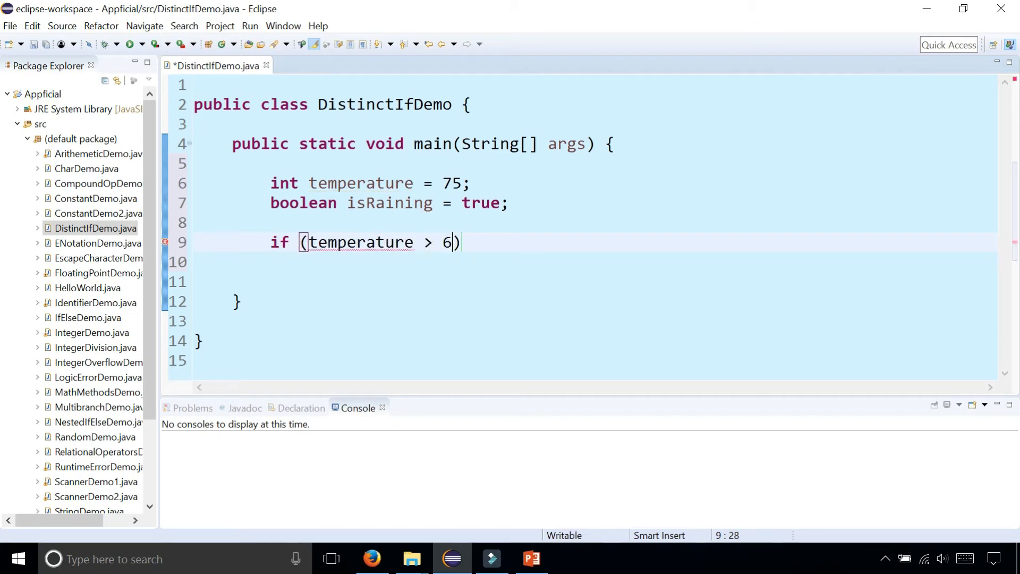
text(0)
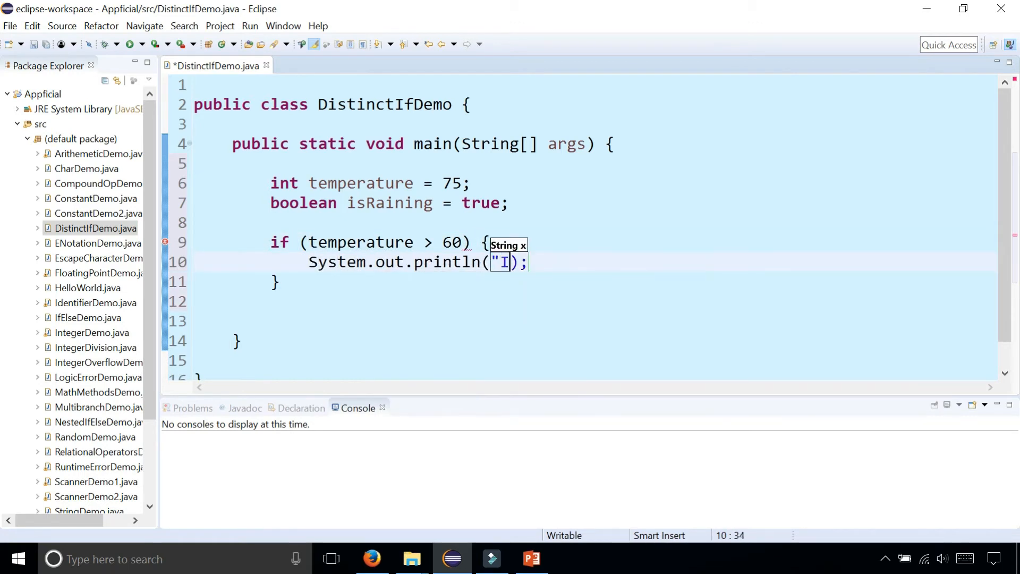
text(t's nice outsid)
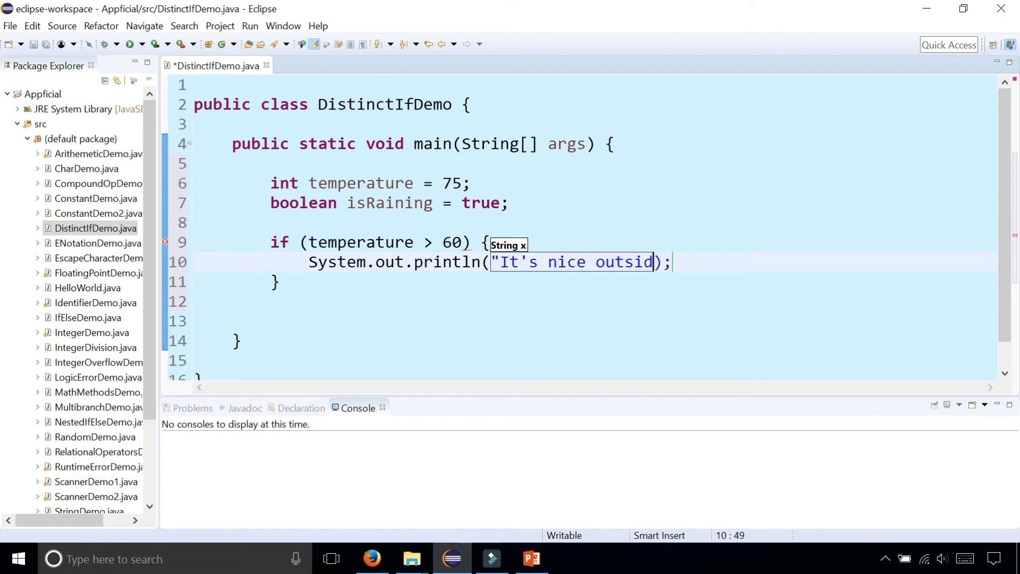
text(e")
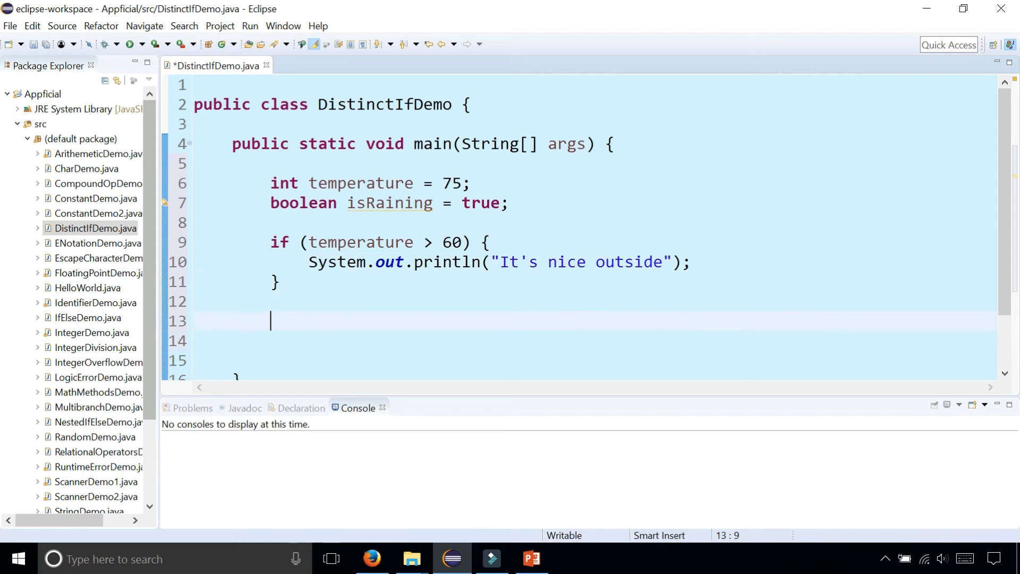
Add 'if (isRaining)' containing a println changed to print "It's raining outside".
text(if (is)
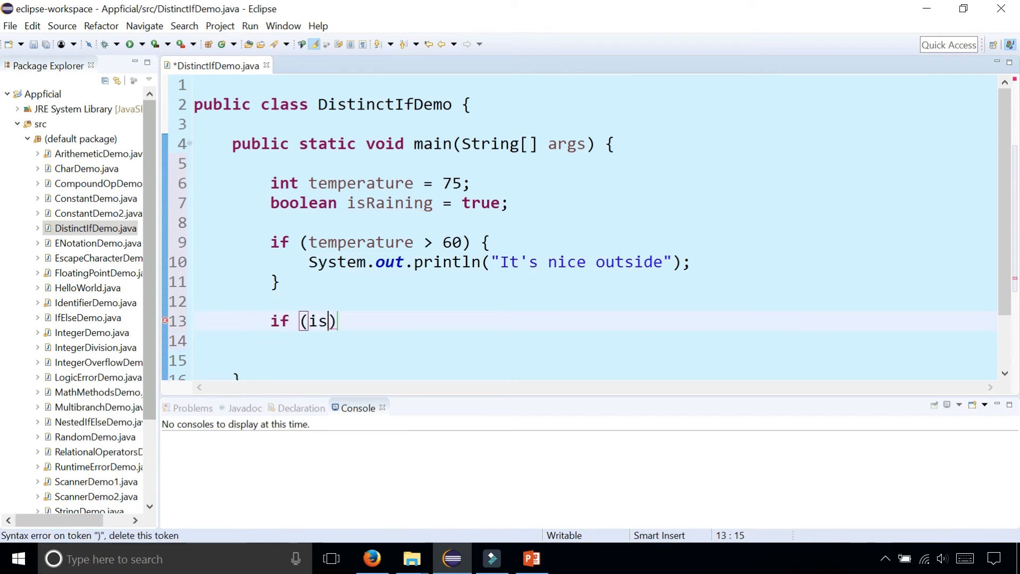
text(Raining)
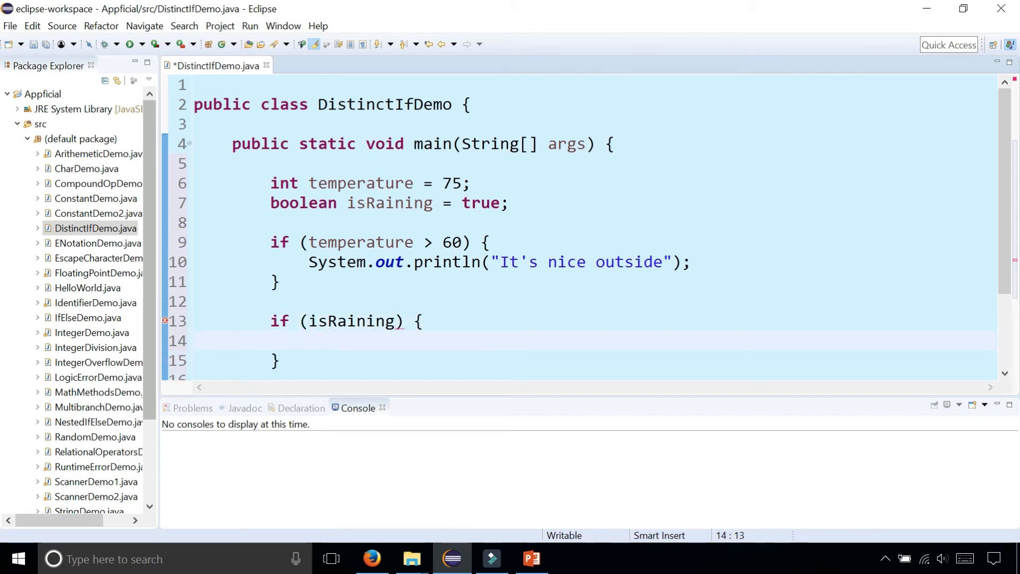
text(System.out.println("It's nice outside");)
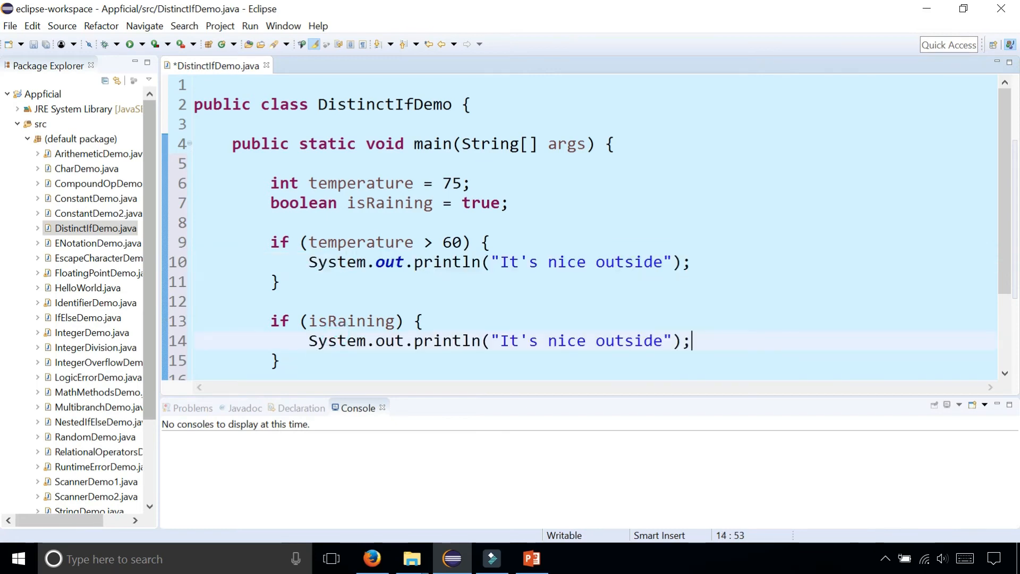
text(raining)
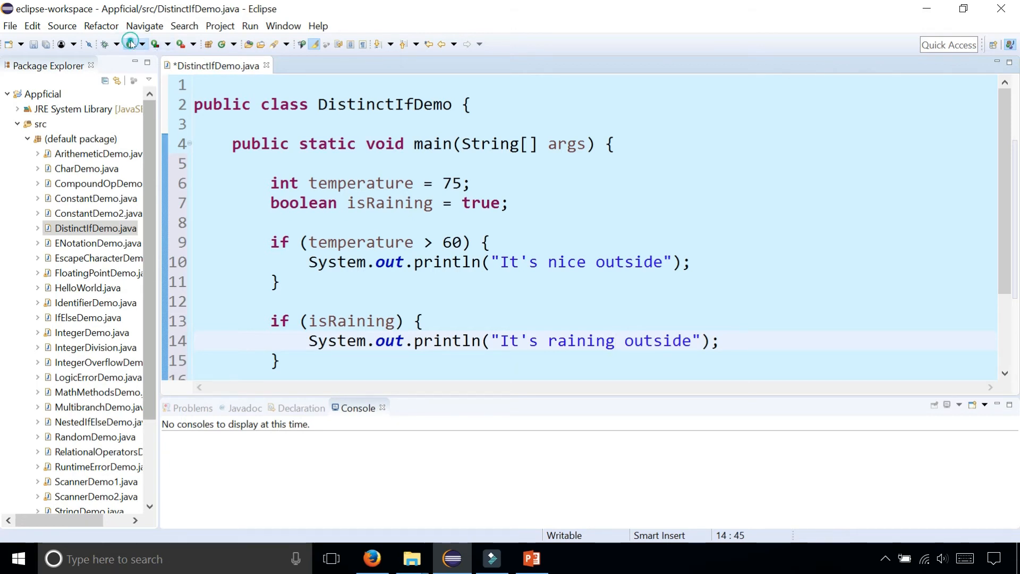
Run DistinctIfDemo and check the console shows both nice and raining messages.
click(129, 44)
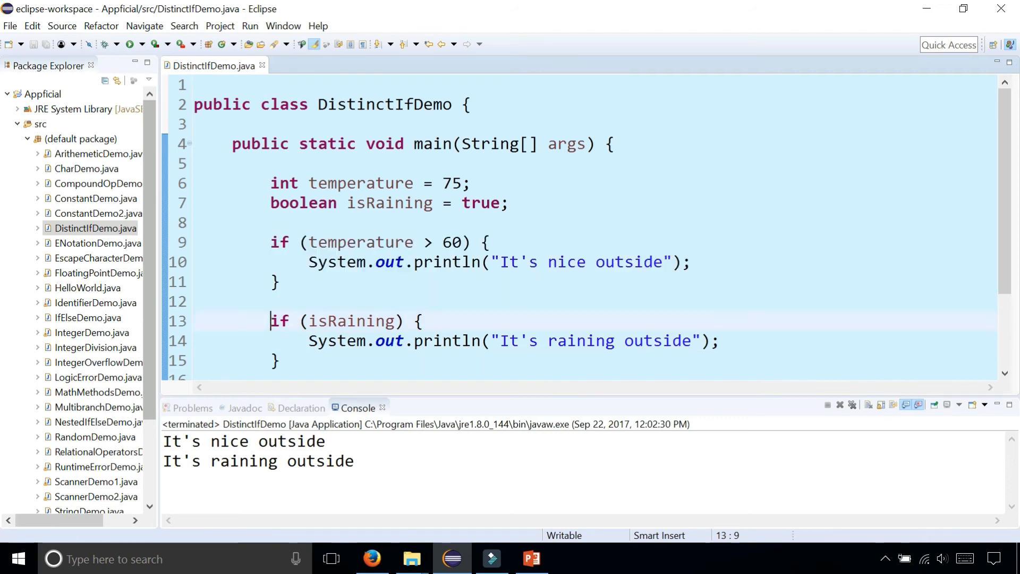
drag(272, 320, 280, 362)
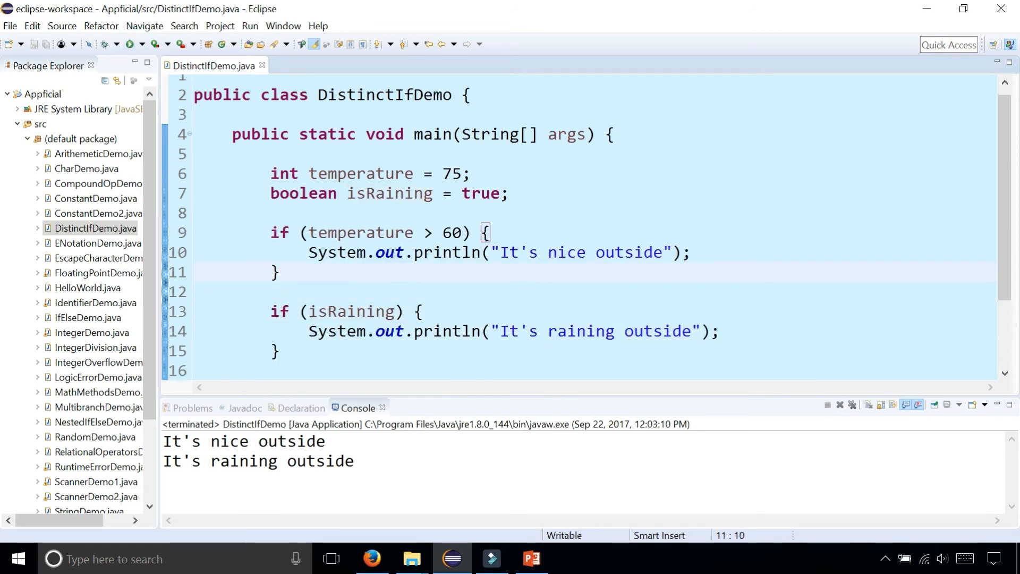
Change the isRaining check to 'else if' and rerun the program.
text(e)
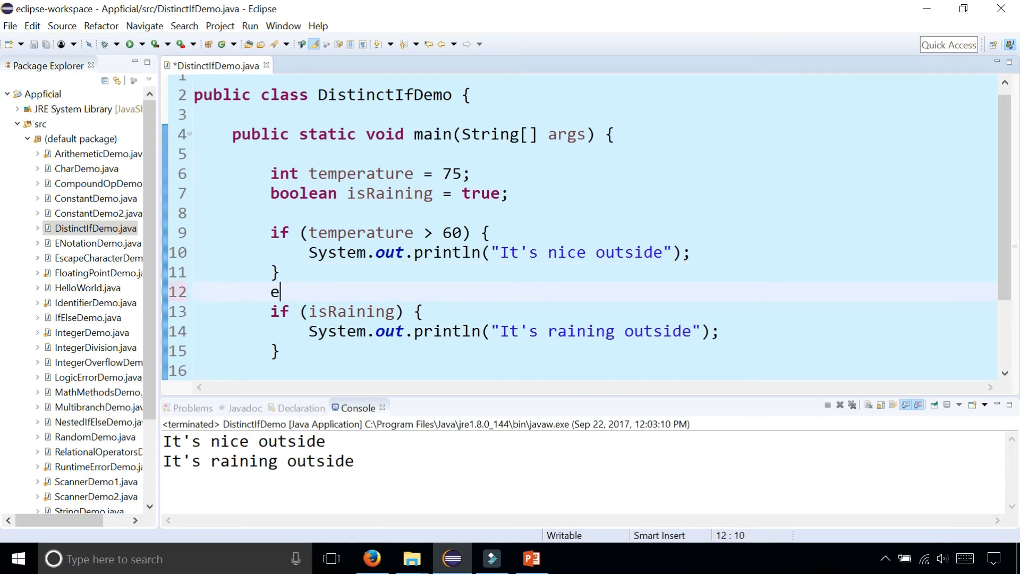
text(lse if (isRaining) {)
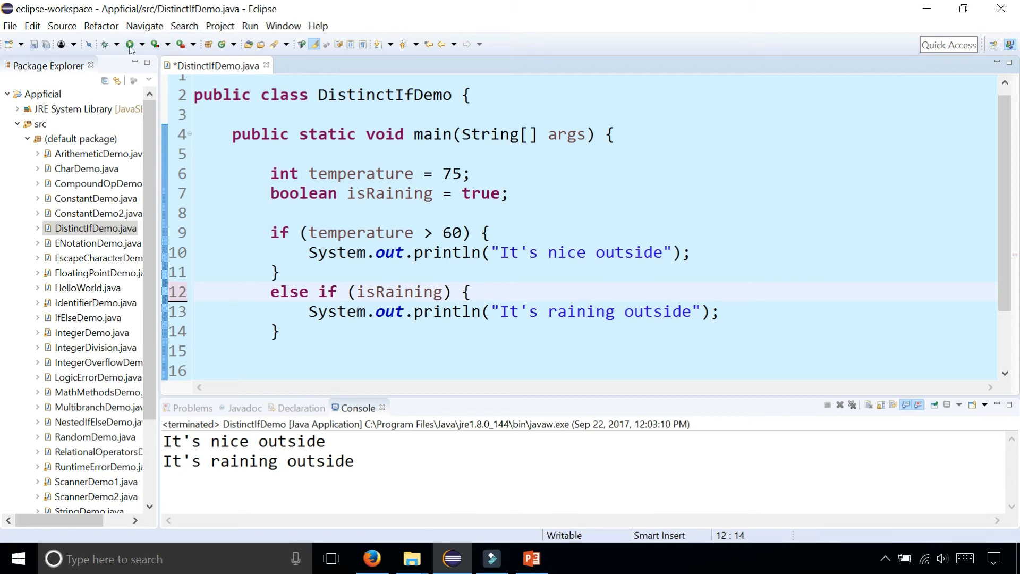
click(128, 44)
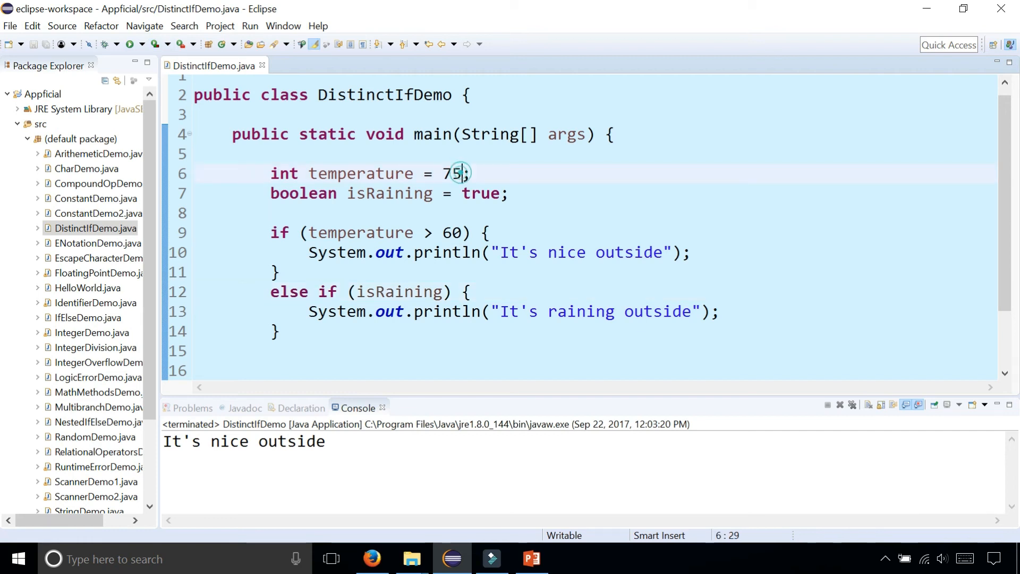
Set temperature to 50 and rerun DistinctIfDemo from the Run dropdown.
text(50)
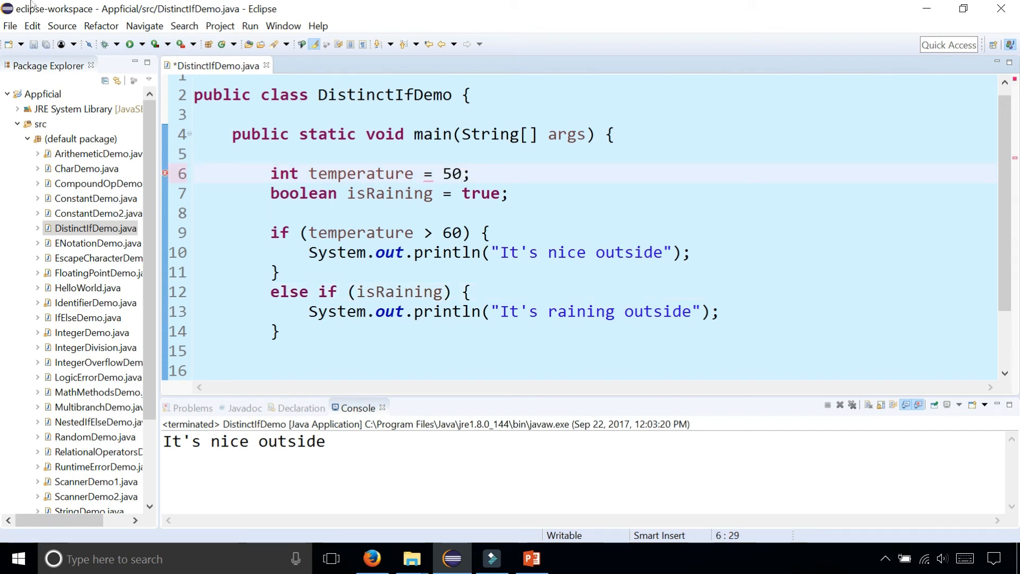
click(141, 44)
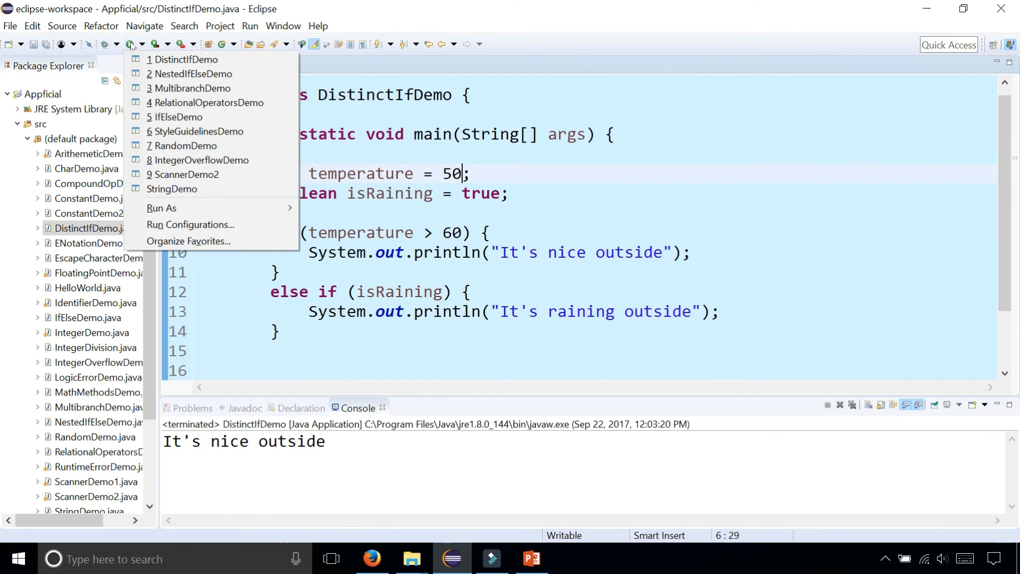
click(186, 59)
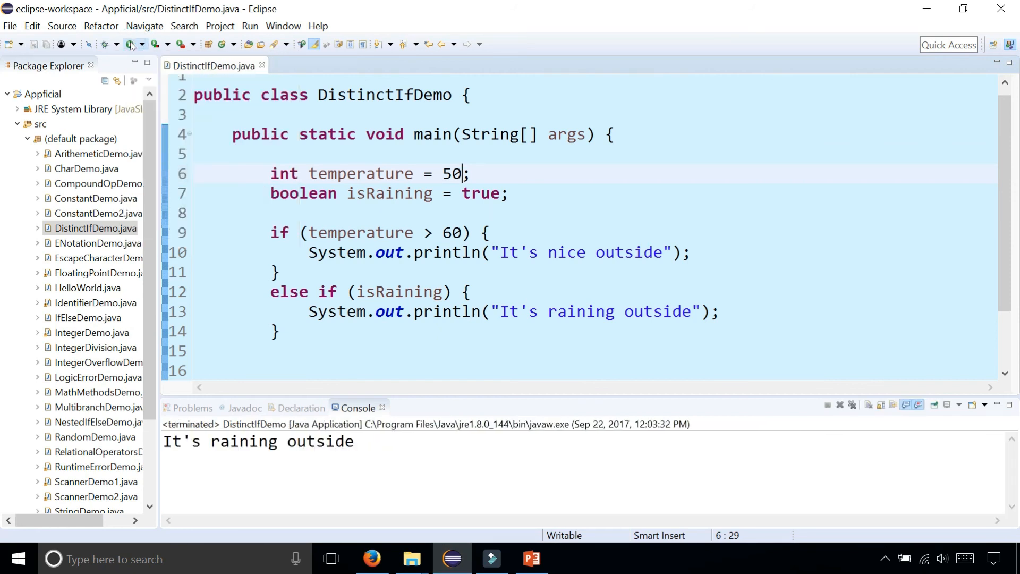